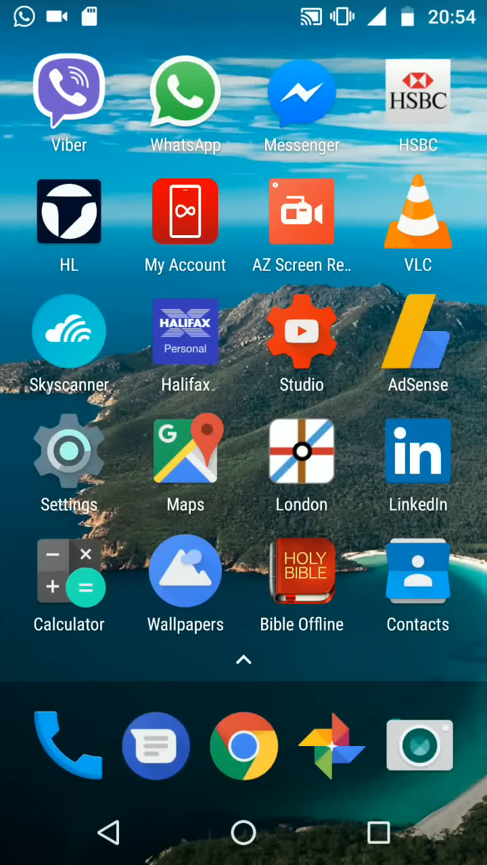
Reach the Storage page listing device storage and the portable SanDisk SD card.
left_click(68, 452)
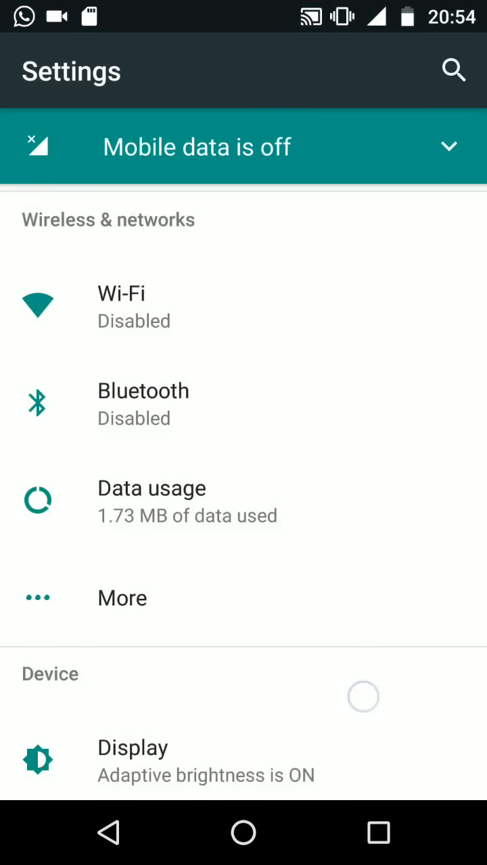
scroll("down", 3)
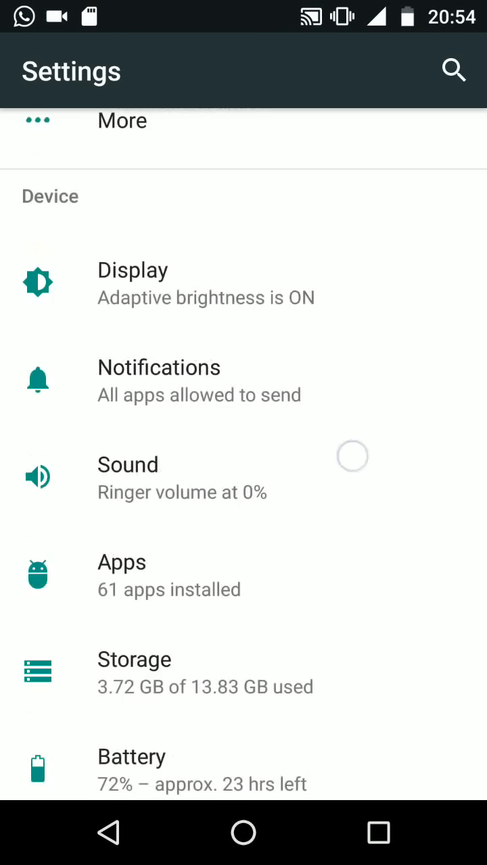
scroll("down", 3)
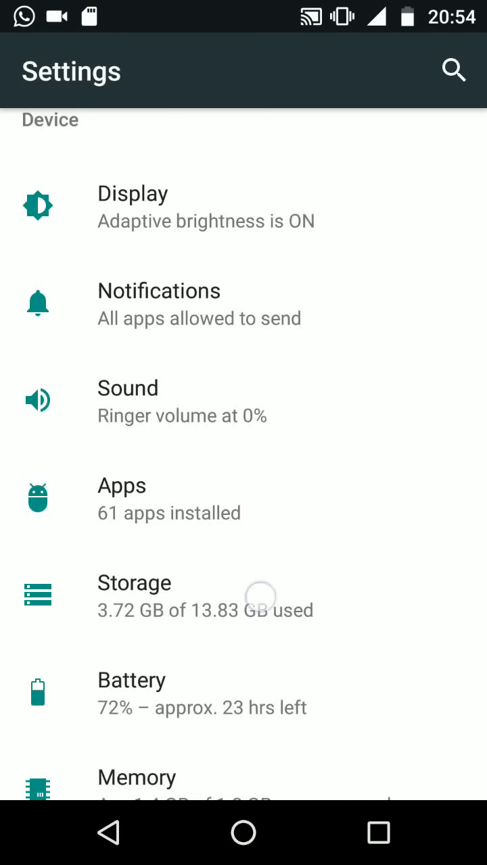
left_click(134, 585)
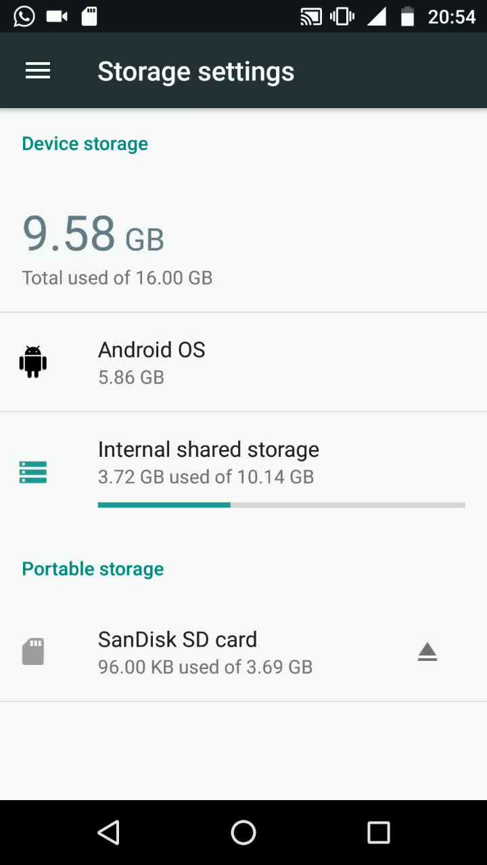
From the SanDisk SD card's storage options, start 'Format as internal', reaching the erase warning.
left_click(228, 644)
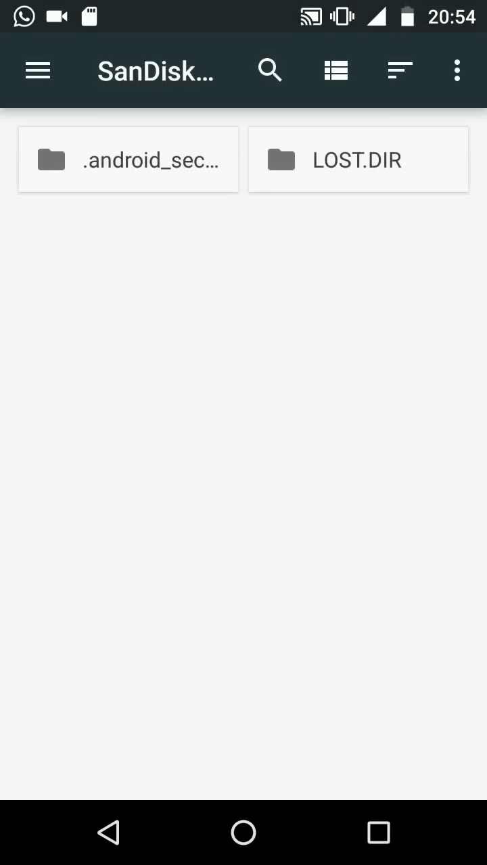
left_click(457, 71)
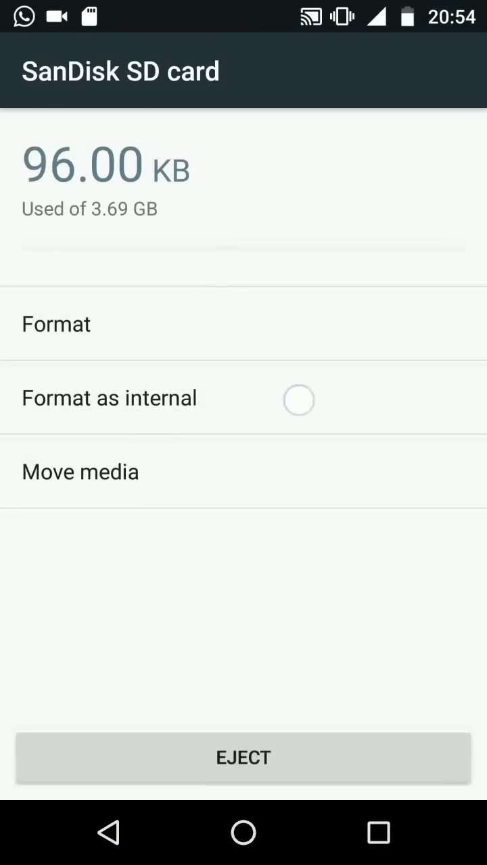
left_click(108, 398)
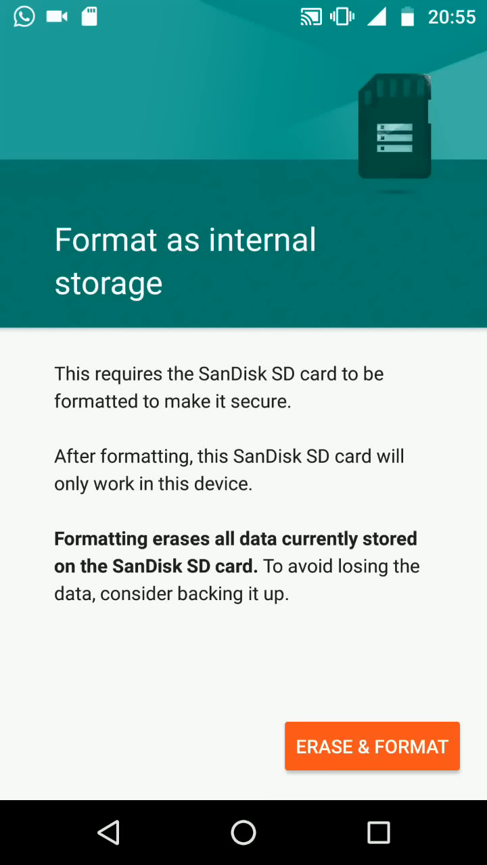
Confirm Erase & Format so the SanDisk SD card is formatted as internal storage.
left_click(338, 746)
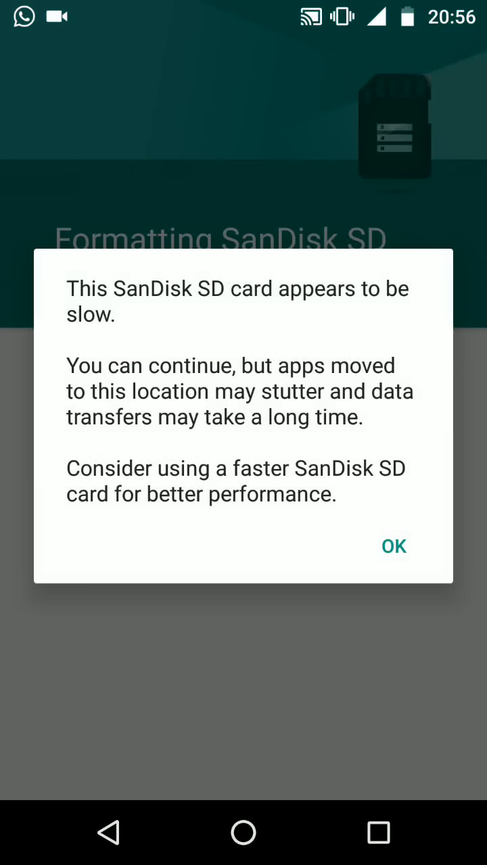
Accept the slow-card warning, choose Move later, and complete the SD card setup.
left_click(392, 547)
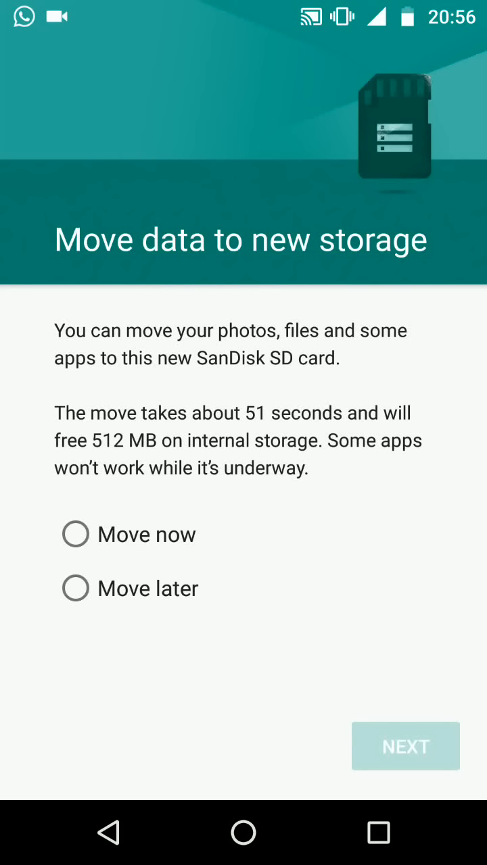
left_click(75, 589)
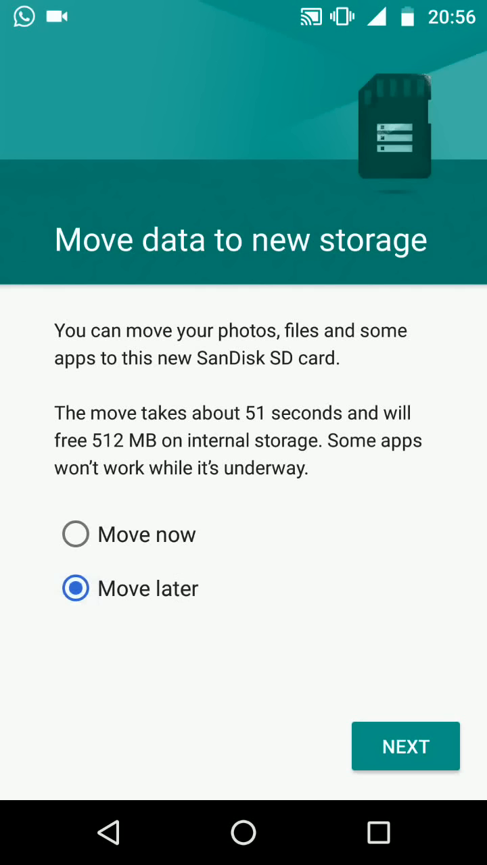
left_click(406, 747)
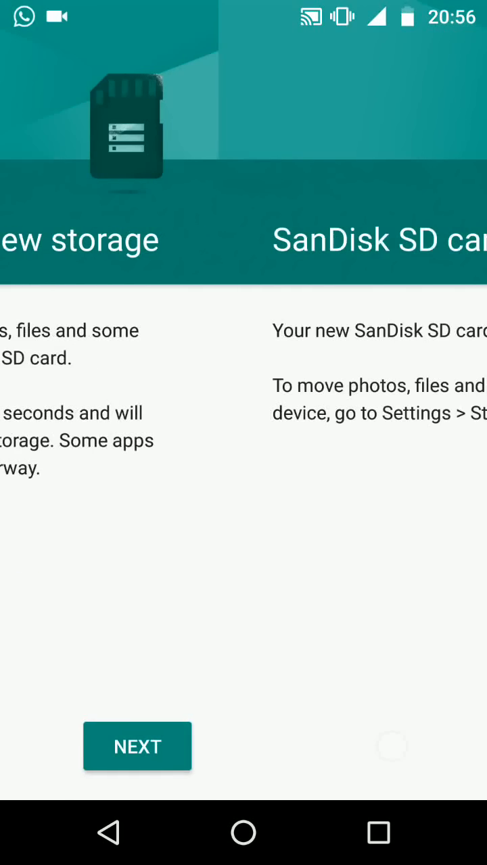
left_click(138, 747)
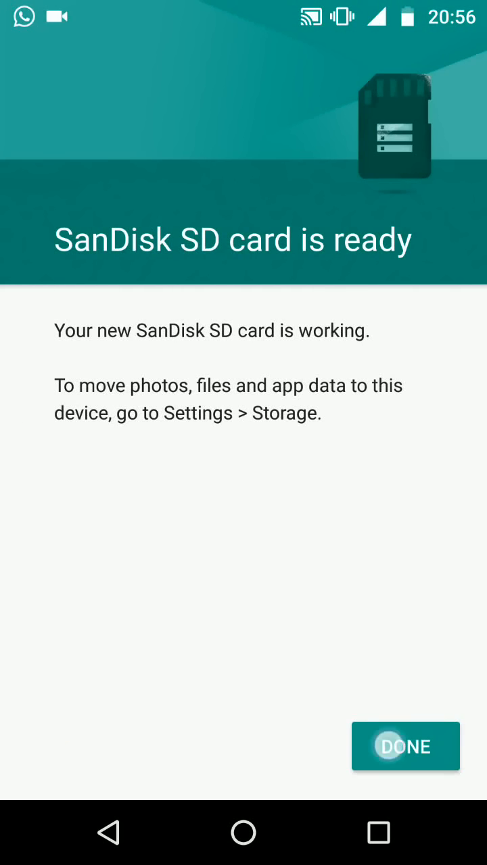
left_click(405, 746)
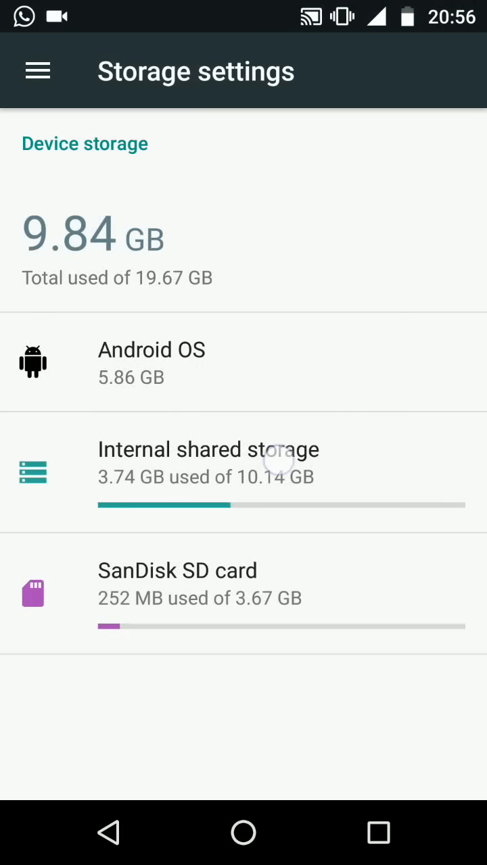
Browse the apps on internal shared storage down to VLC's storage details.
left_click(208, 460)
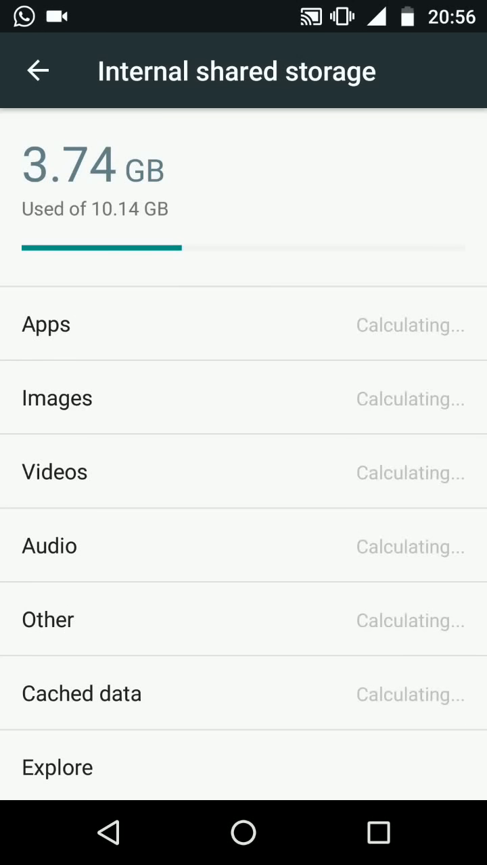
left_click(46, 325)
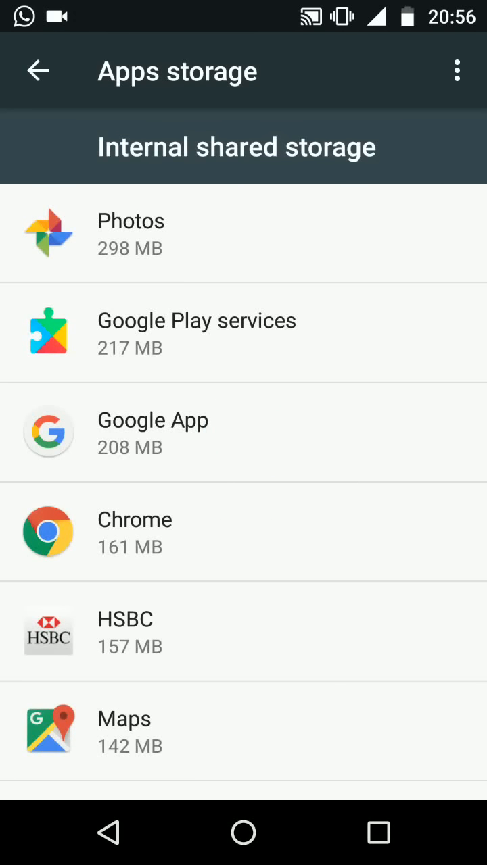
scroll("down", 3)
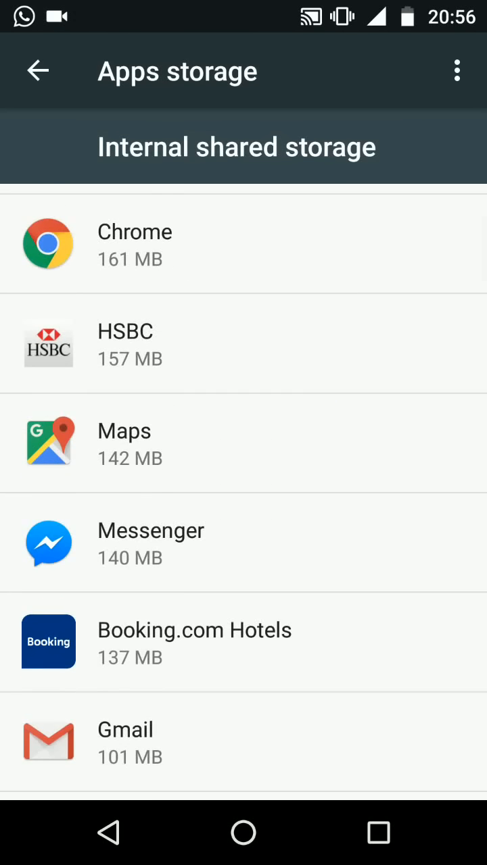
scroll("down", 3)
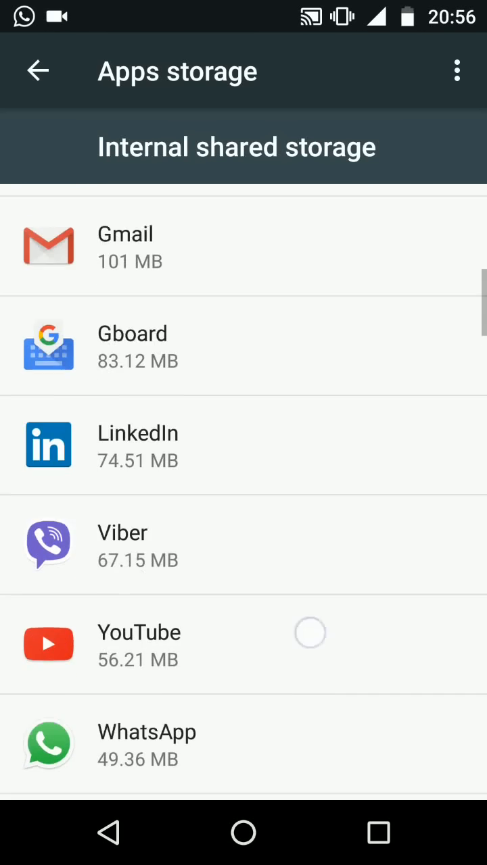
scroll("down", 3)
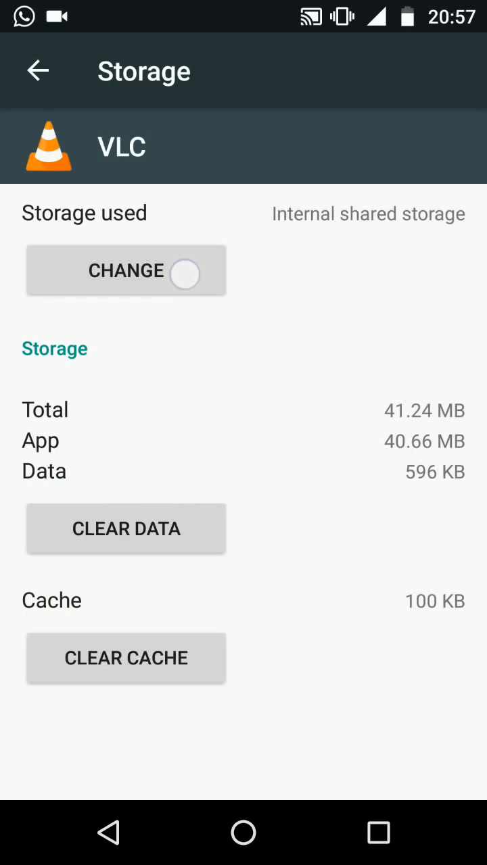
Change VLC's storage to the SanDisk SD card and move it, then view WhatsApp's storage details.
left_click(126, 271)
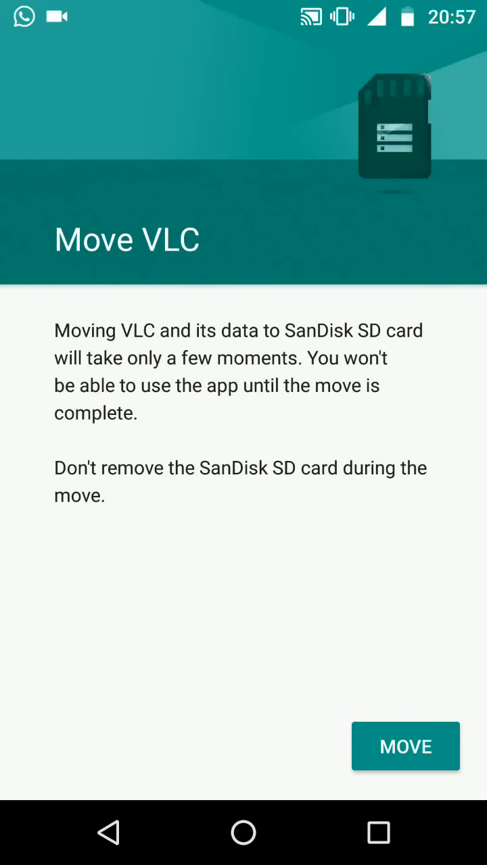
left_click(395, 747)
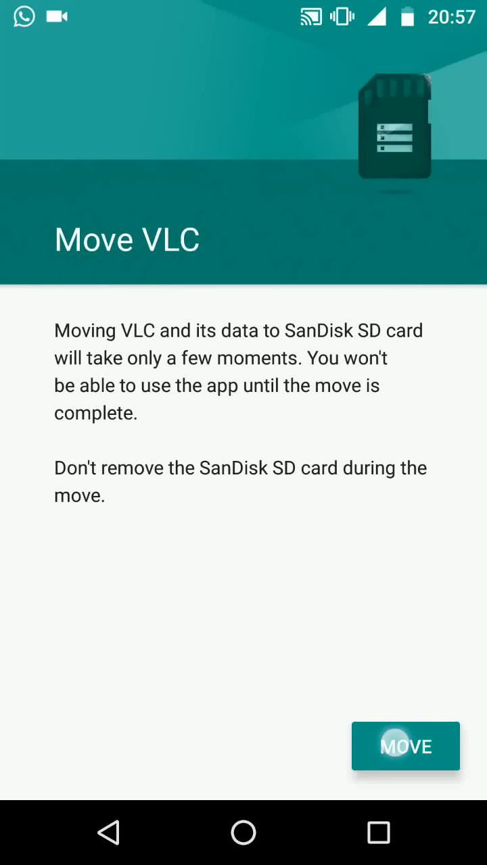
left_click(398, 746)
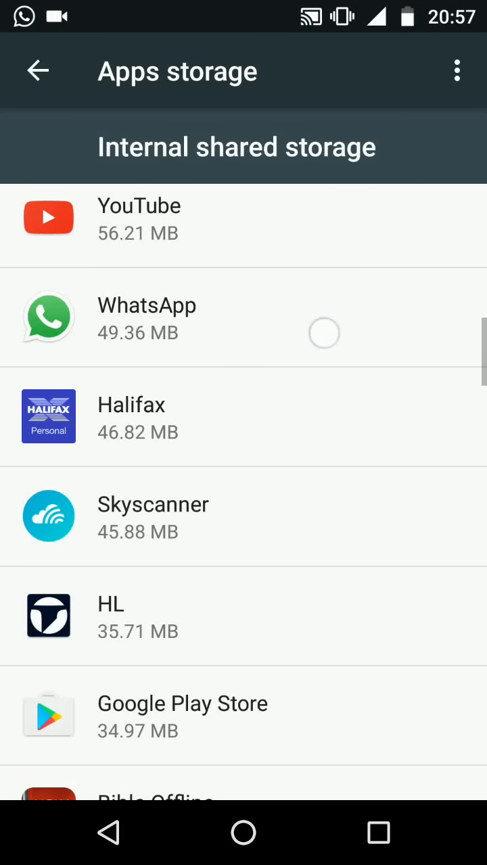
left_click(146, 305)
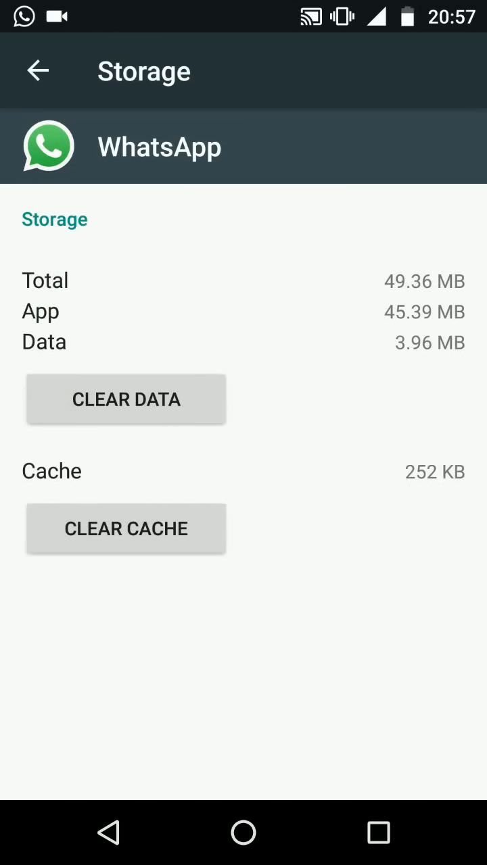